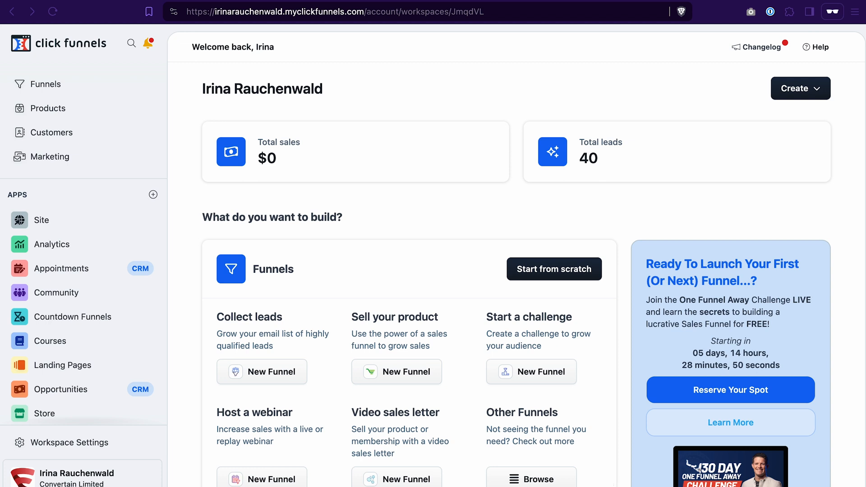
pyautogui.moveTo(264, 186)
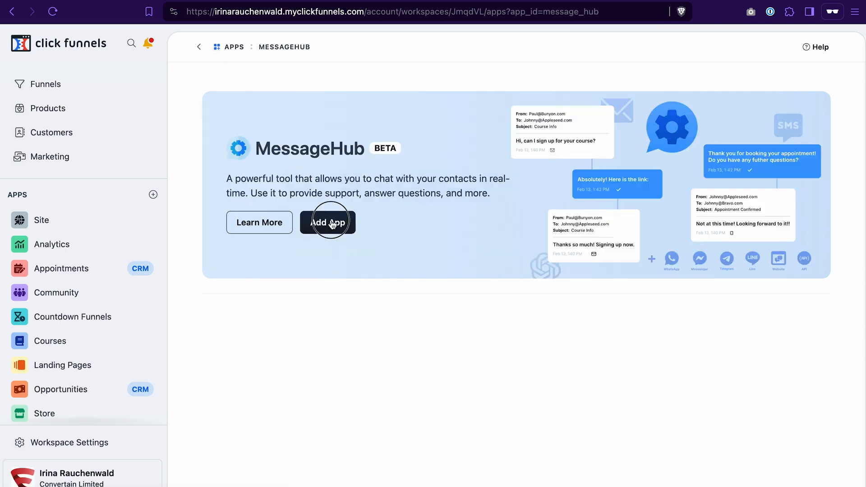
# Add the MessageHub app to the workspace and continue into its conversations dashboard.
pyautogui.click(327, 222)
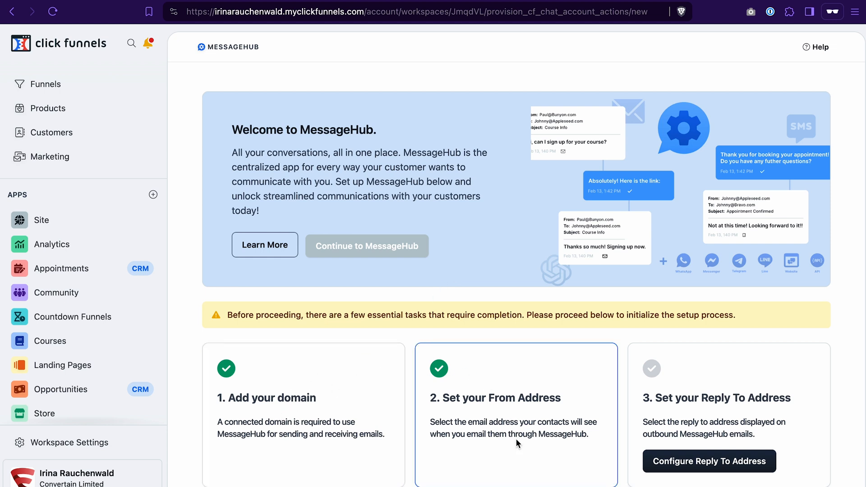
pyautogui.scroll(-3)
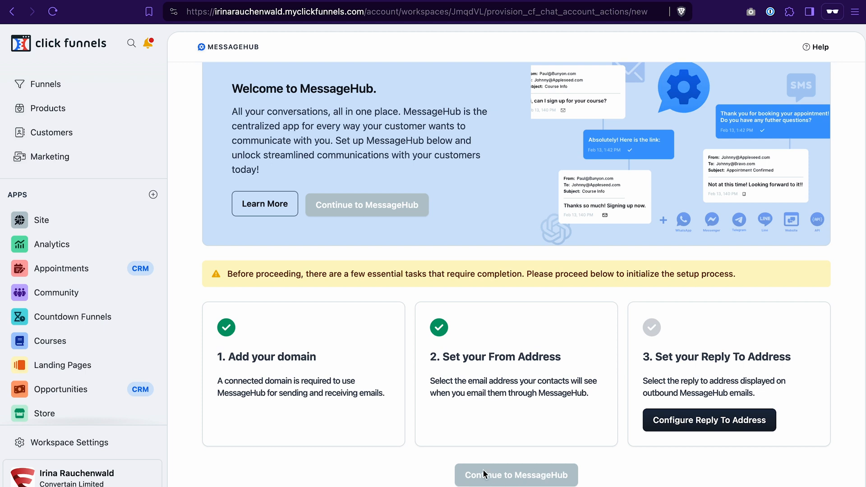
pyautogui.click(515, 475)
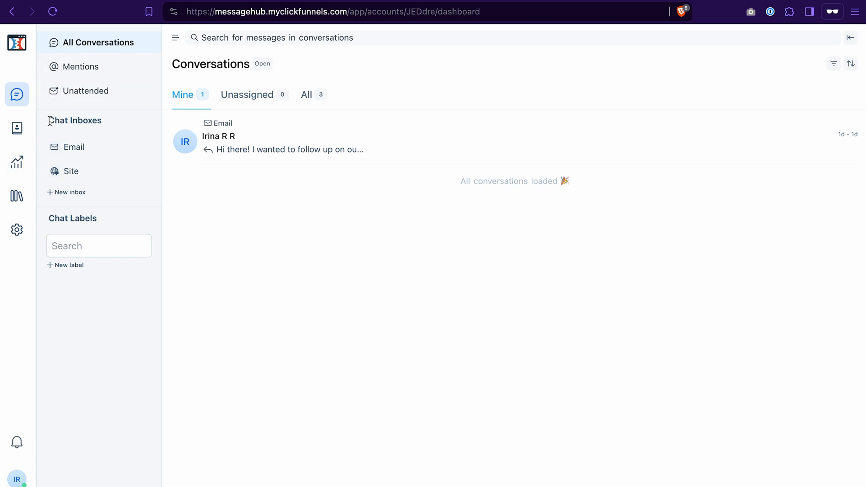
pyautogui.moveTo(154, 129)
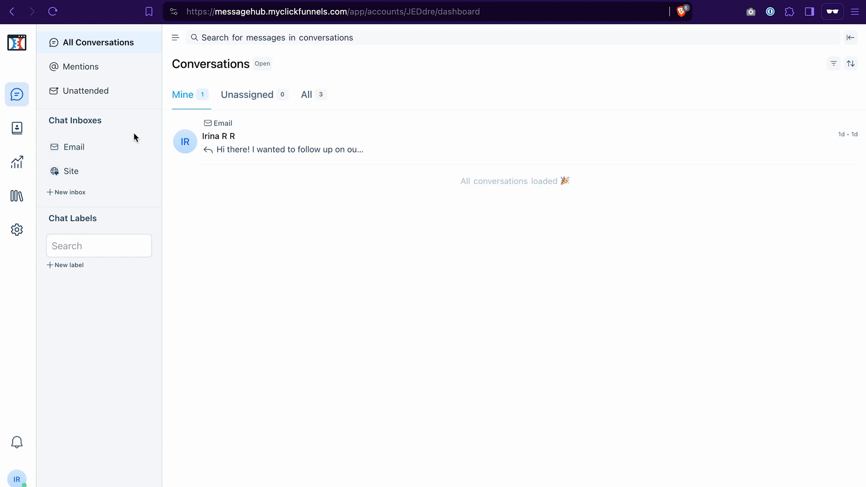
pyautogui.moveTo(111, 147)
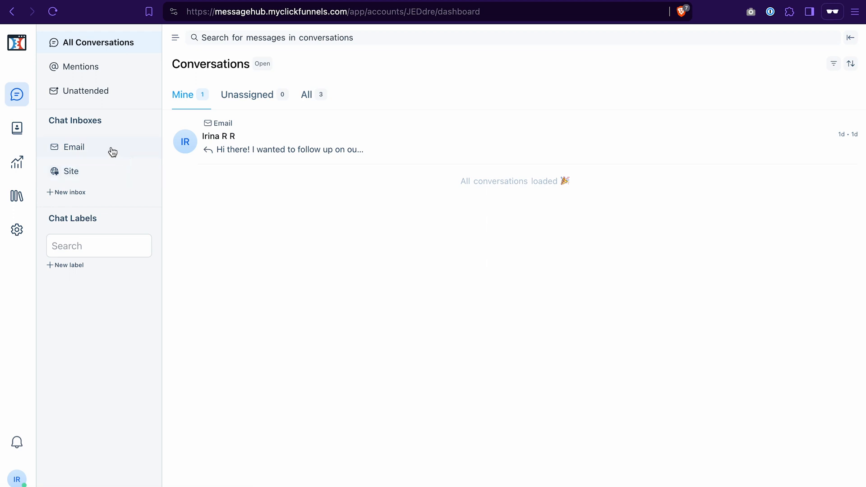
pyautogui.moveTo(103, 181)
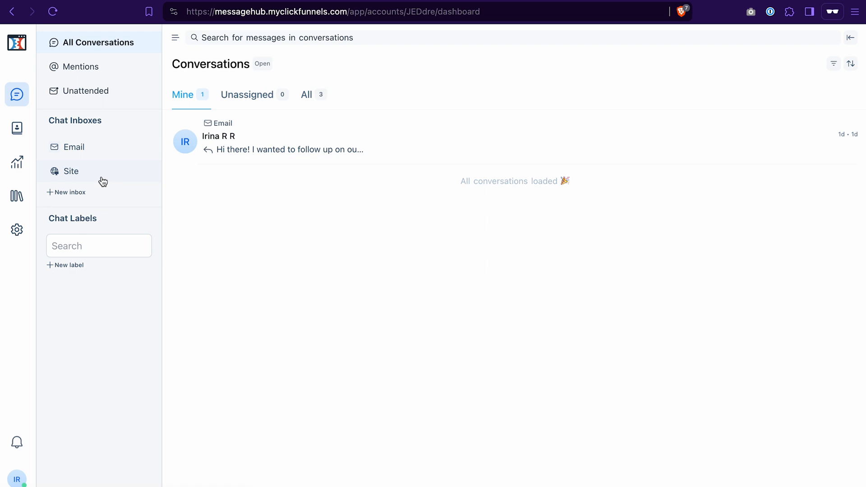
pyautogui.moveTo(58, 171)
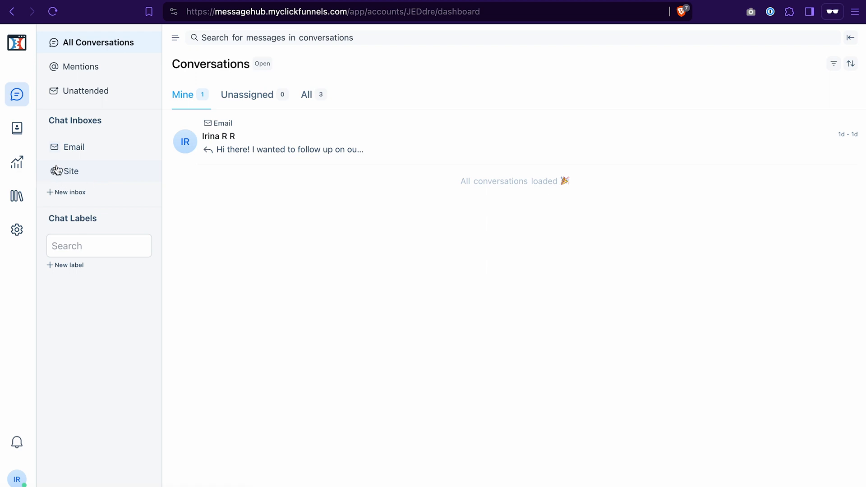
pyautogui.moveTo(91, 174)
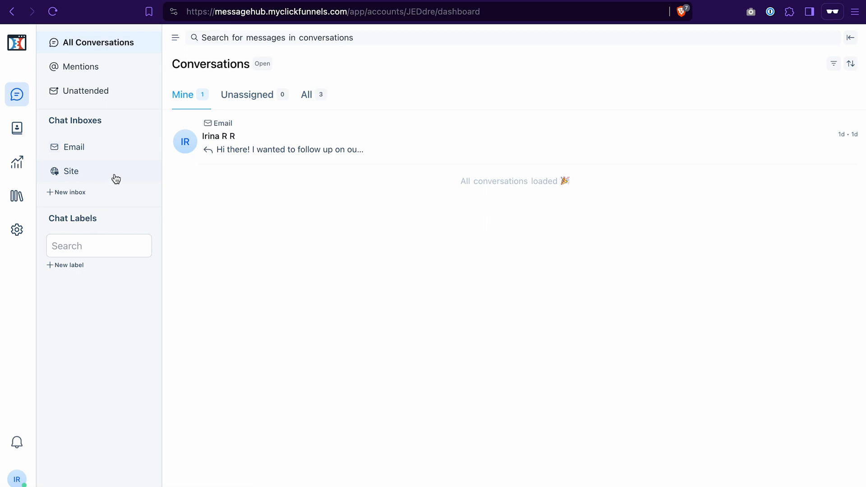
# Open the 'Welcome to Message Hub' conversation under the Site inbox's All tab.
pyautogui.click(71, 171)
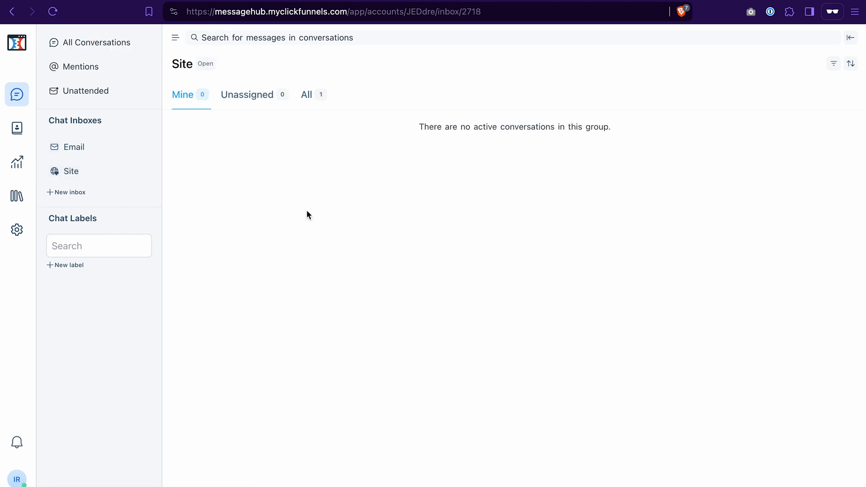
pyautogui.click(307, 94)
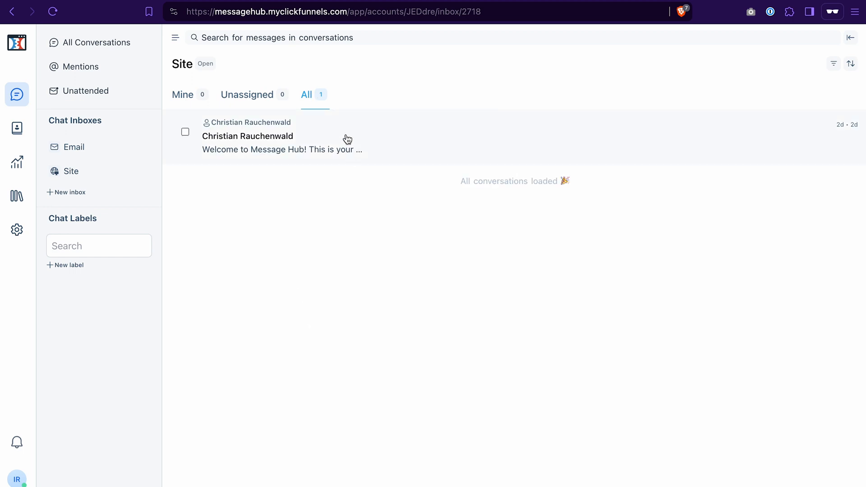
pyautogui.click(248, 136)
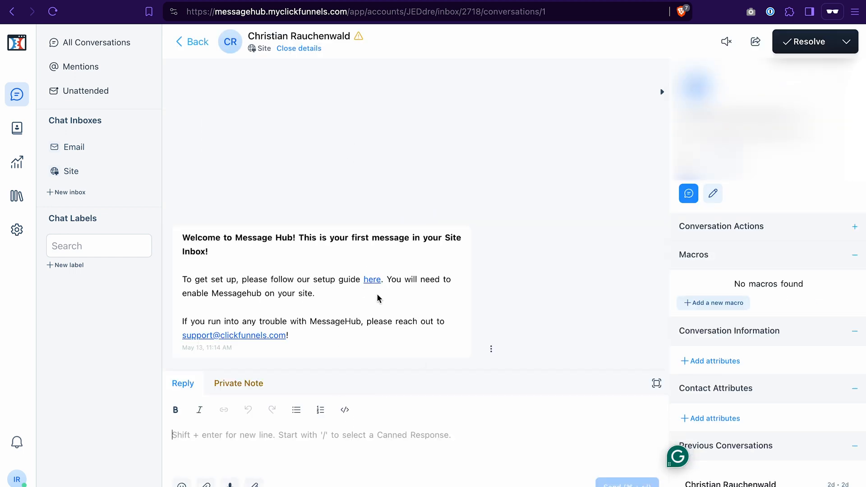
pyautogui.moveTo(316, 193)
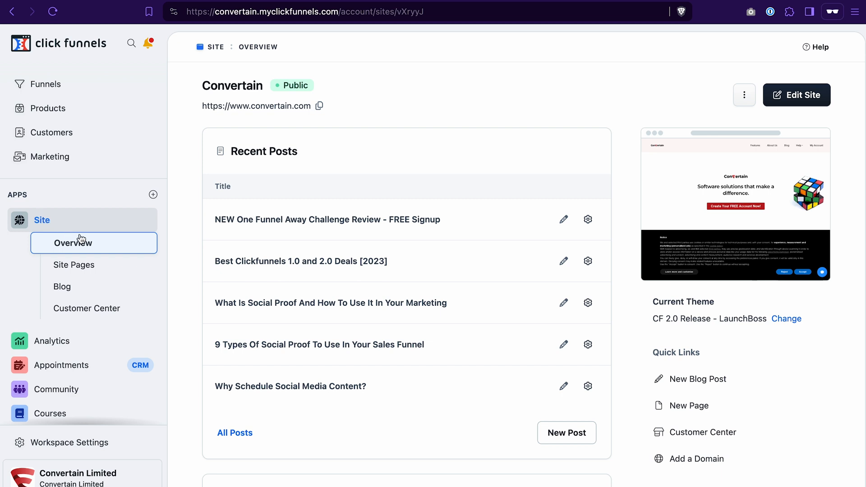
pyautogui.click(744, 95)
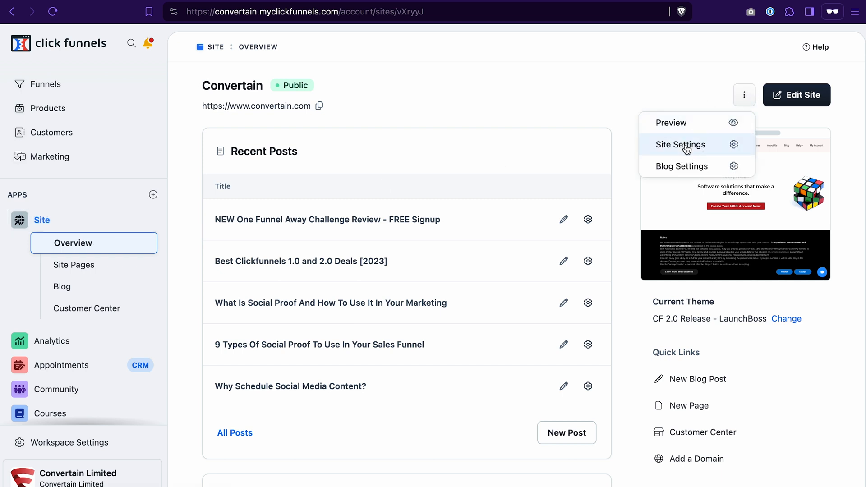
pyautogui.click(679, 144)
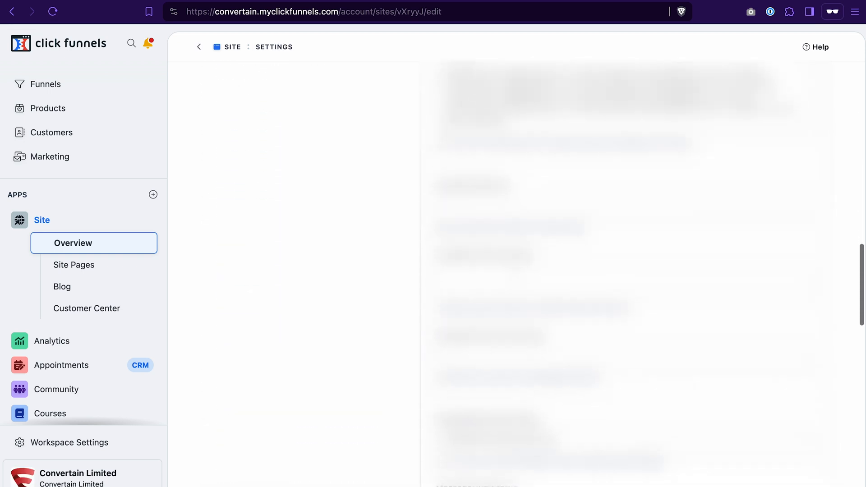
pyautogui.scroll(-3)
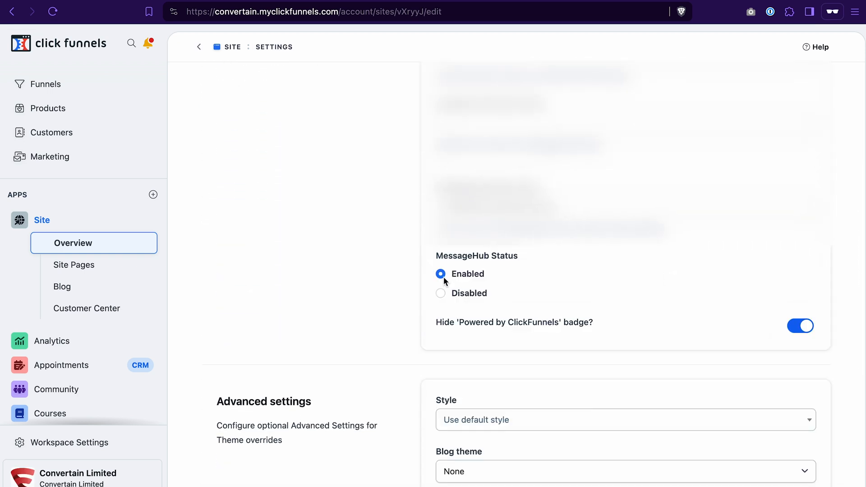
pyautogui.scroll(-3)
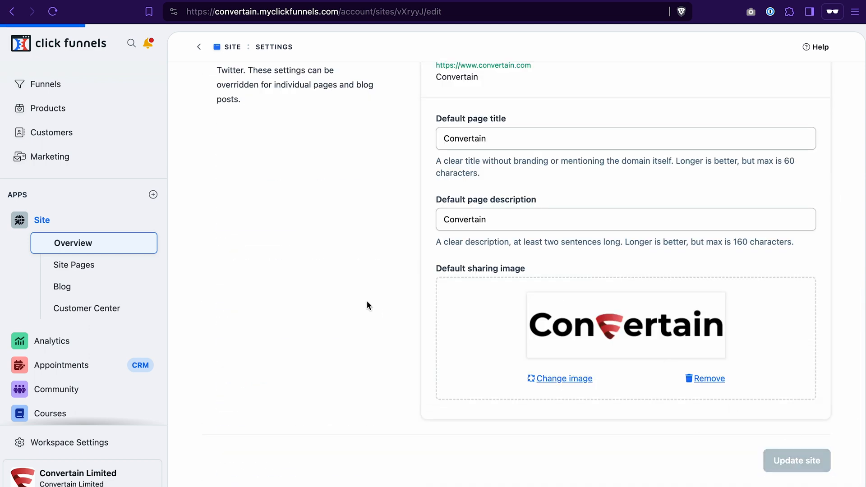
pyautogui.click(199, 46)
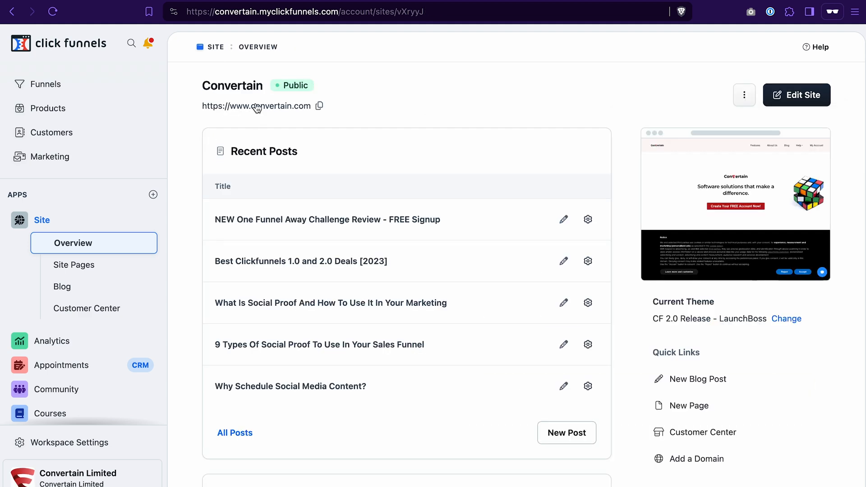
# On the live Convertain site, accept cookies and send 'Hi! Can you help me?' via chat.
pyautogui.click(256, 106)
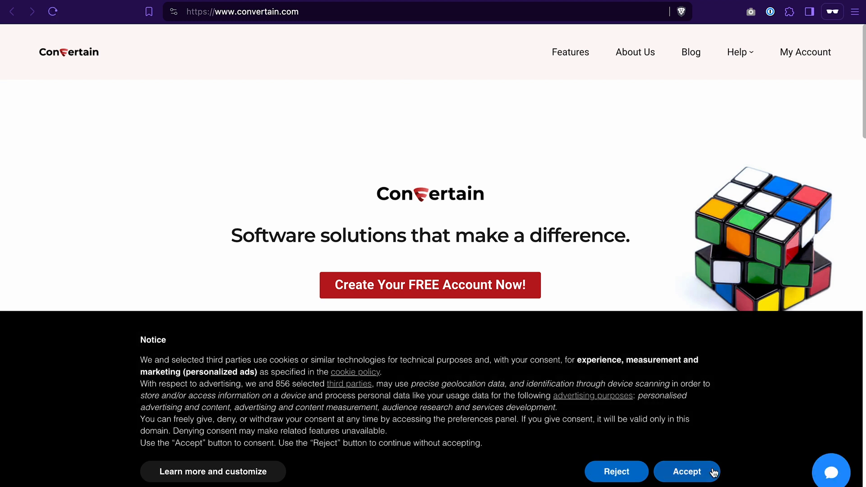
pyautogui.click(687, 472)
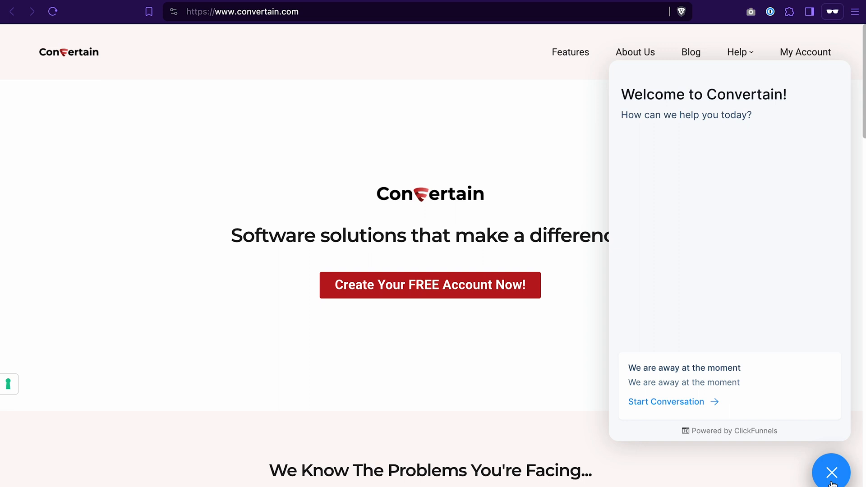
pyautogui.click(666, 401)
pyautogui.write('Hi! Can you help me?')
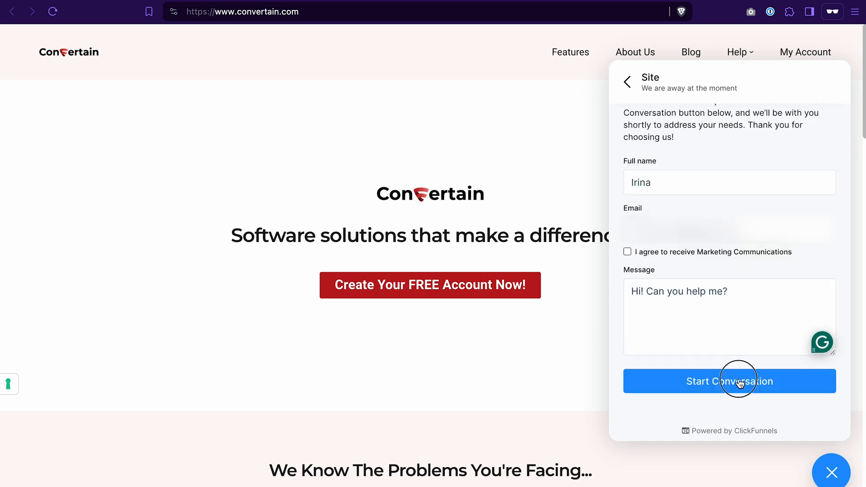
pyautogui.click(729, 382)
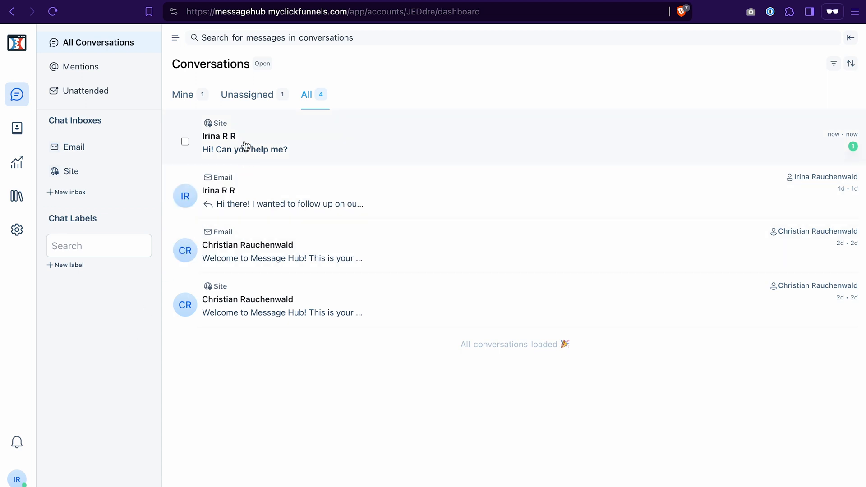
pyautogui.moveTo(197, 128)
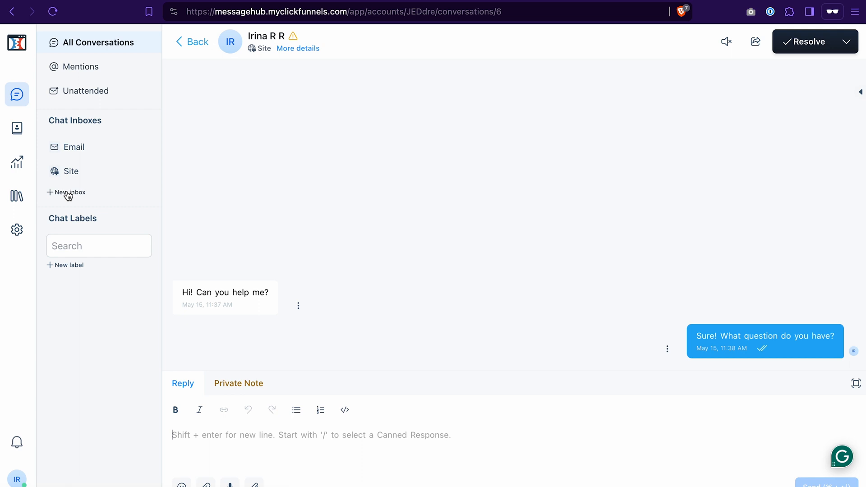
# Create a Website inbox named 'CF Power Scripts' with domain cfpowerscripts.com.
pyautogui.click(71, 192)
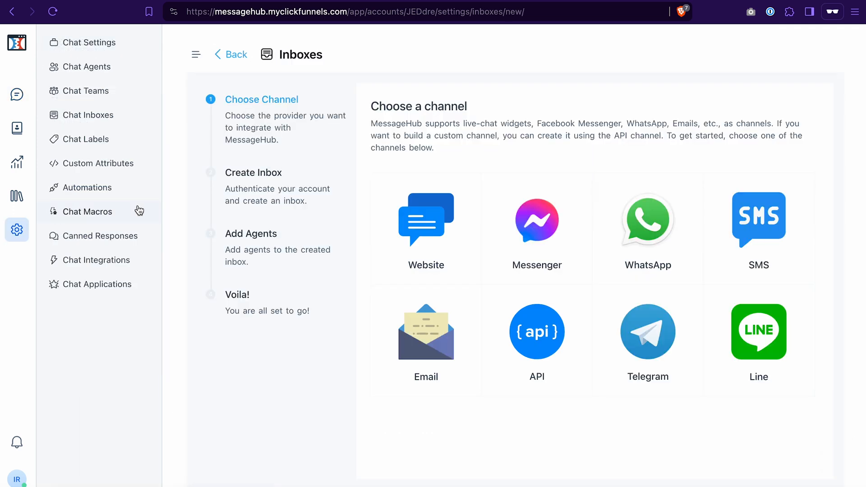
pyautogui.click(426, 221)
pyautogui.write('cfpowerscripts.com')
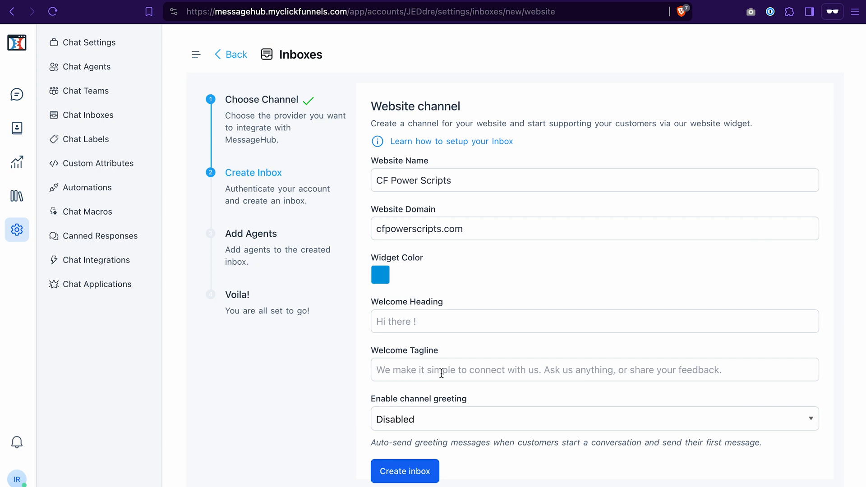
pyautogui.moveTo(430, 424)
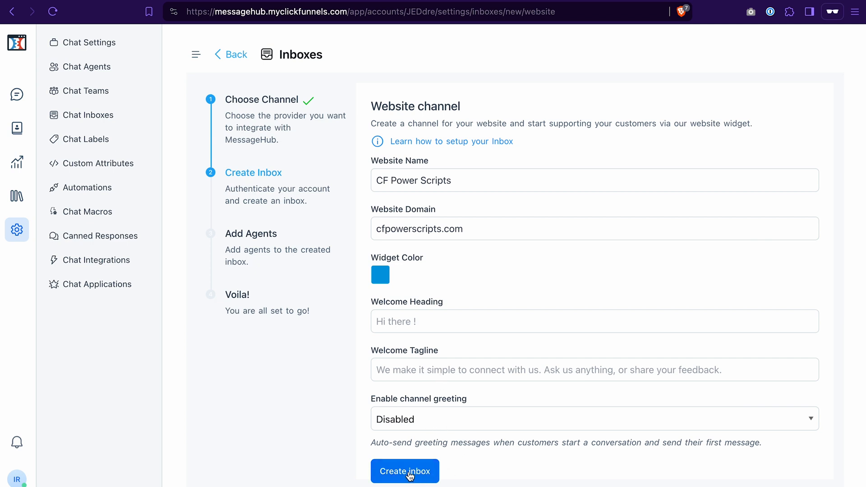
pyautogui.click(404, 470)
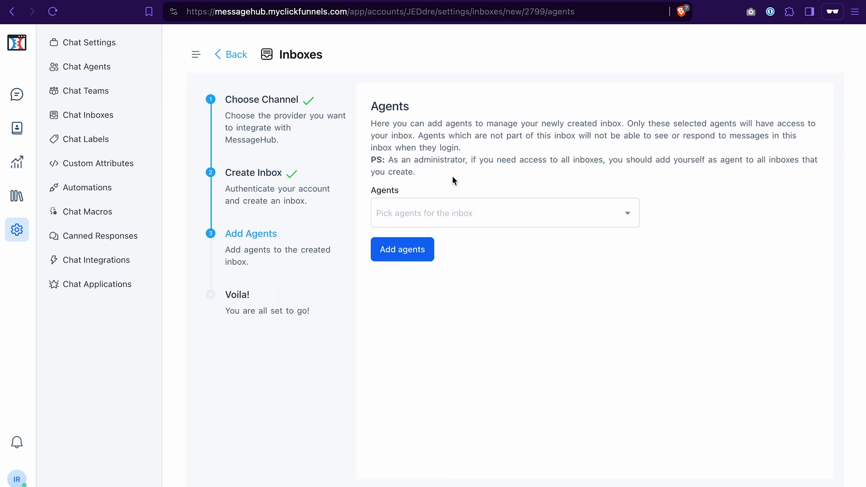
pyautogui.click(502, 213)
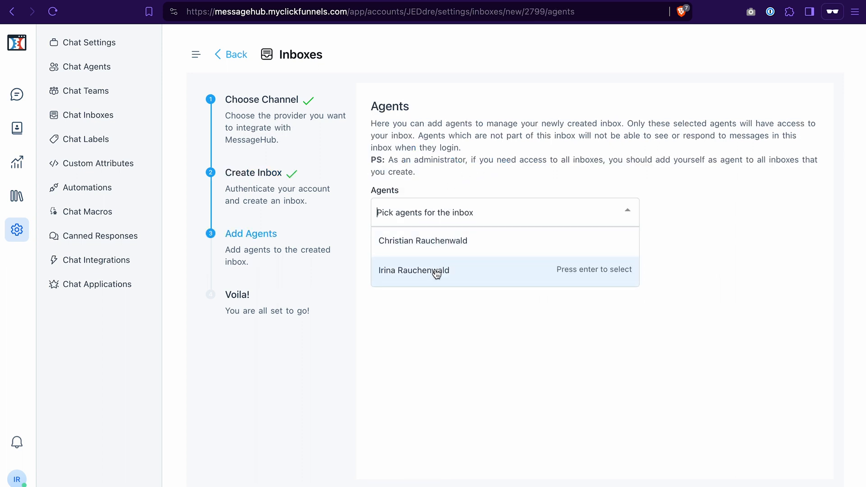
pyautogui.click(413, 270)
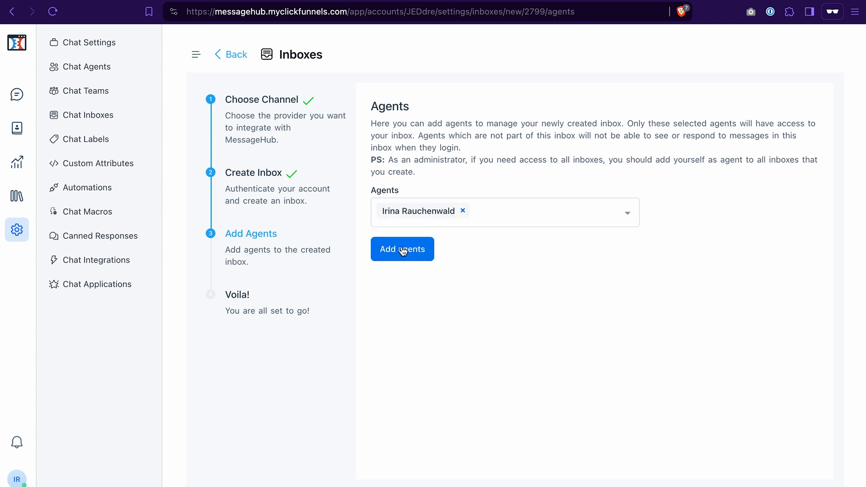
pyautogui.click(402, 249)
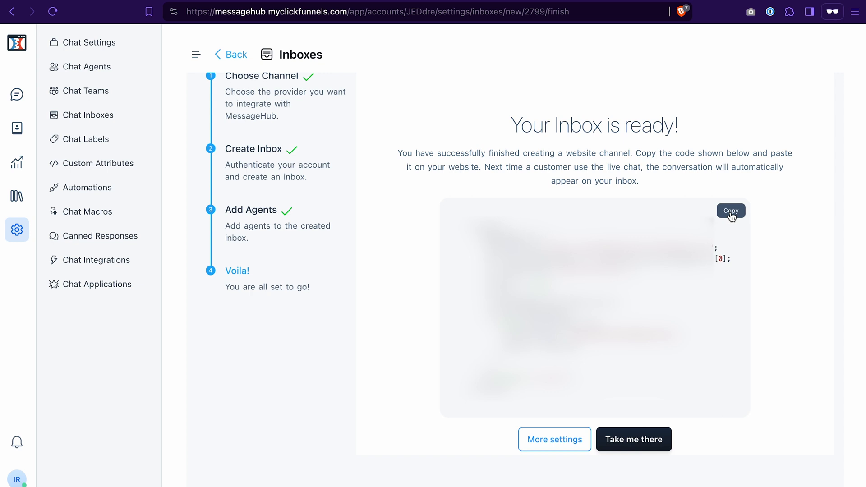
# Copy the CF Power Scripts widget embed code and open that inbox's settings.
pyautogui.click(731, 211)
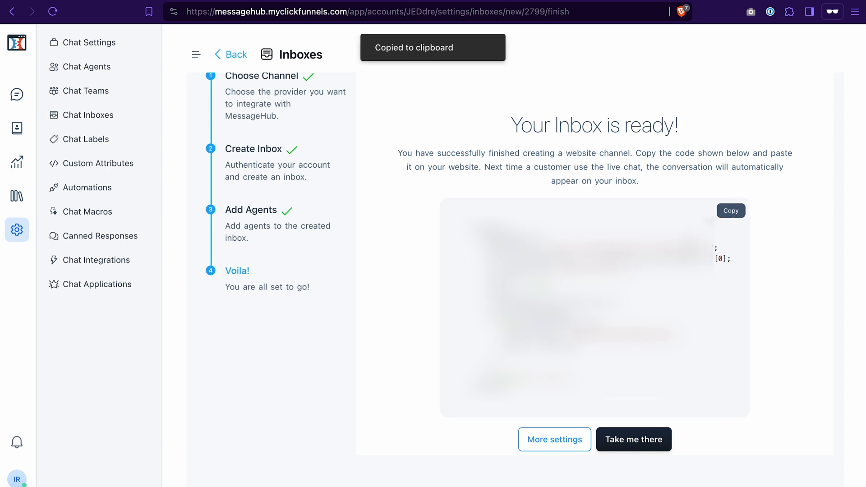
pyautogui.click(554, 439)
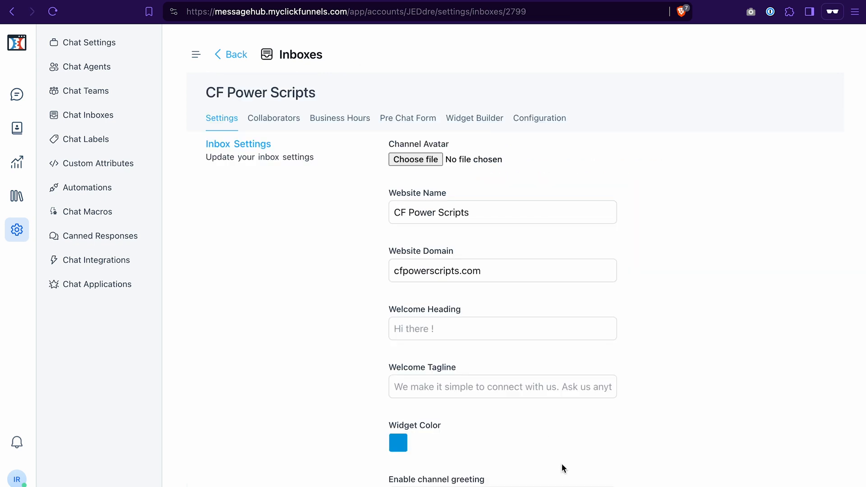
pyautogui.moveTo(293, 303)
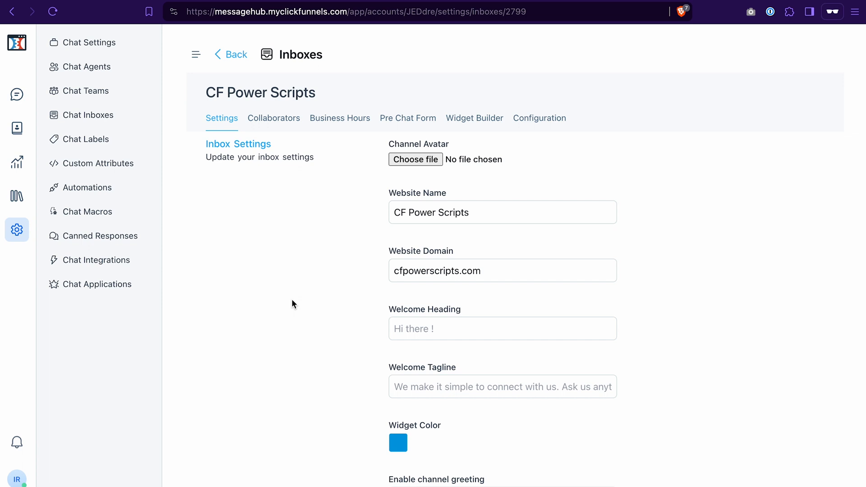
pyautogui.moveTo(314, 369)
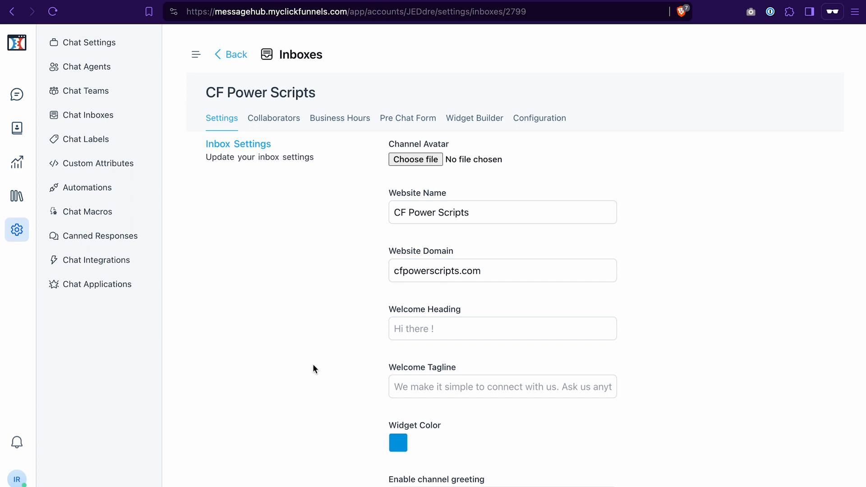
pyautogui.scroll(-3)
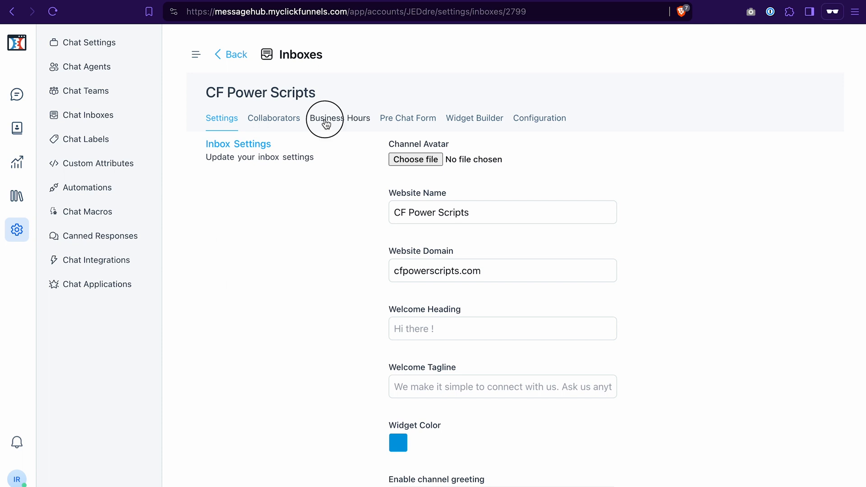
# Review the Business Hours, Pre Chat Form, Widget Builder and Configuration settings tabs.
pyautogui.click(339, 118)
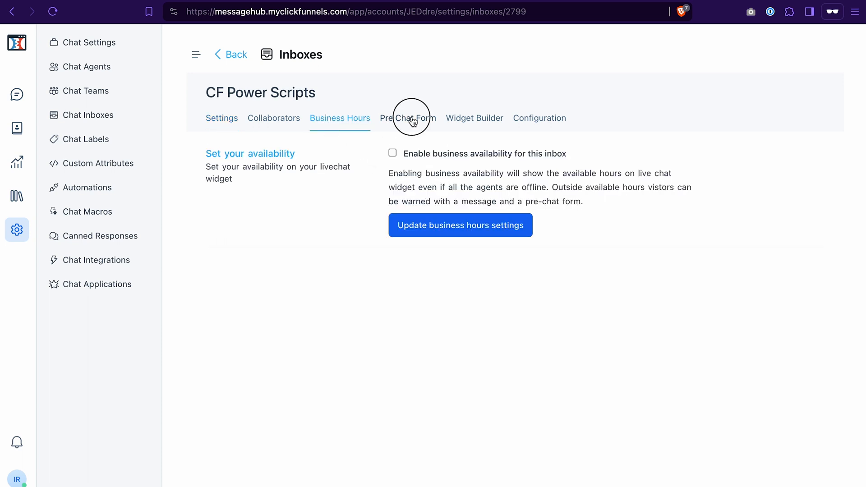
pyautogui.click(408, 118)
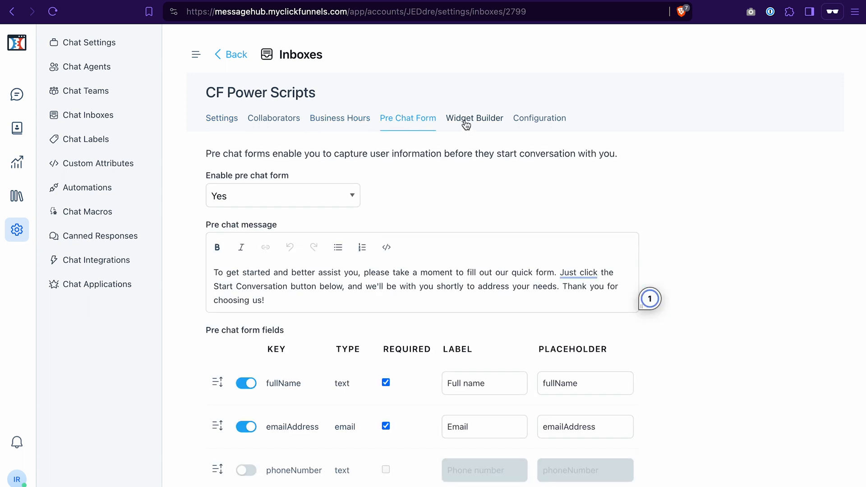
pyautogui.click(474, 118)
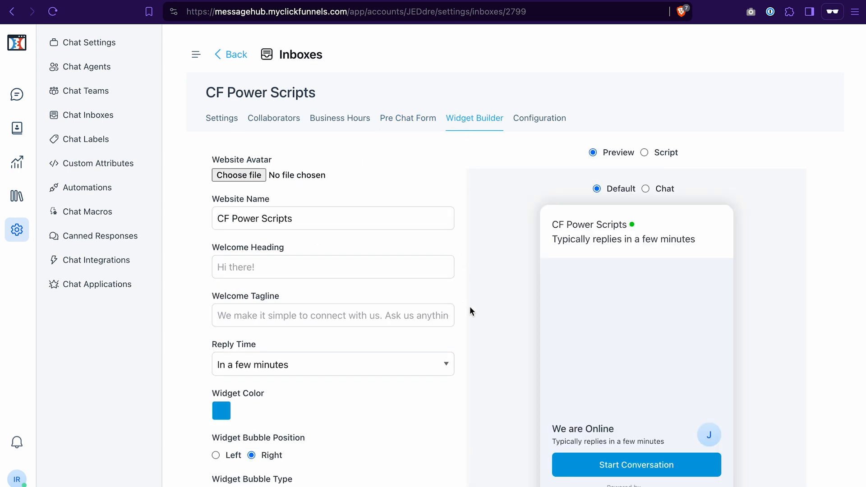
pyautogui.moveTo(504, 180)
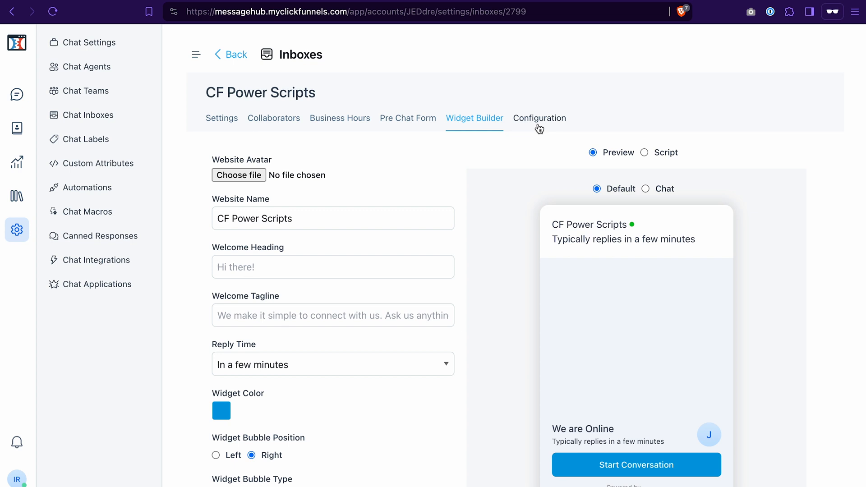
pyautogui.click(539, 118)
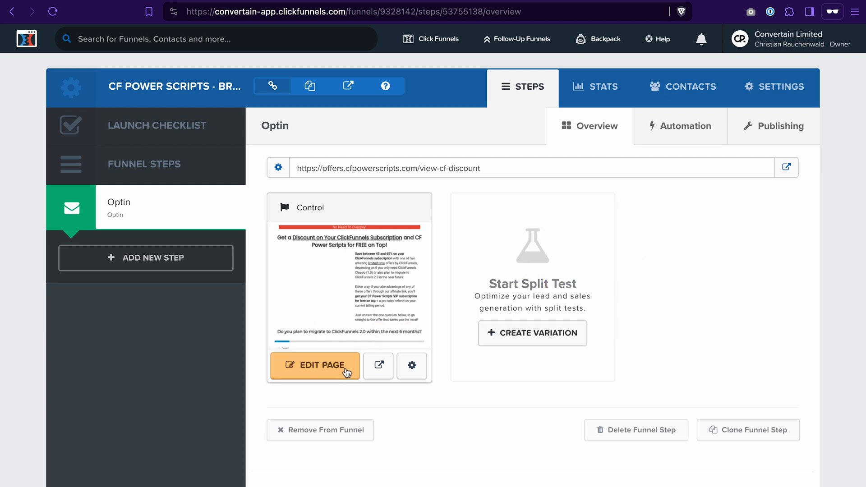
# Paste the MessageHub script into the Optin page's Header Code tracking settings and save.
pyautogui.click(315, 365)
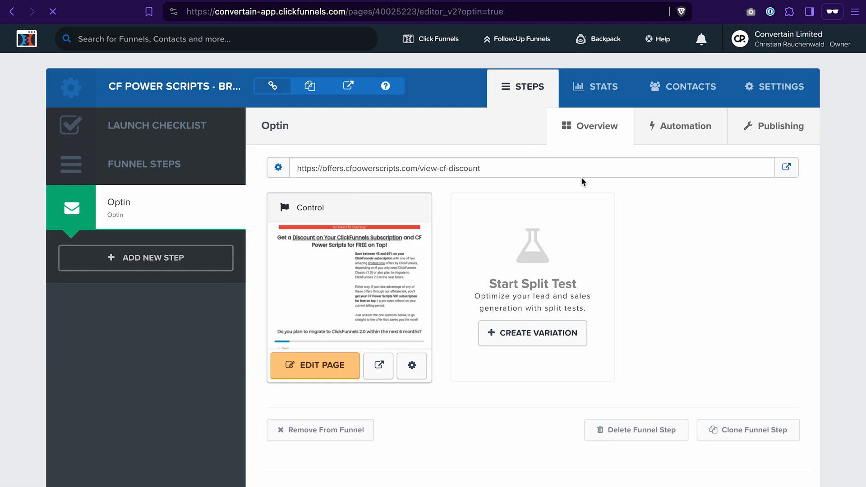
pyautogui.click(315, 366)
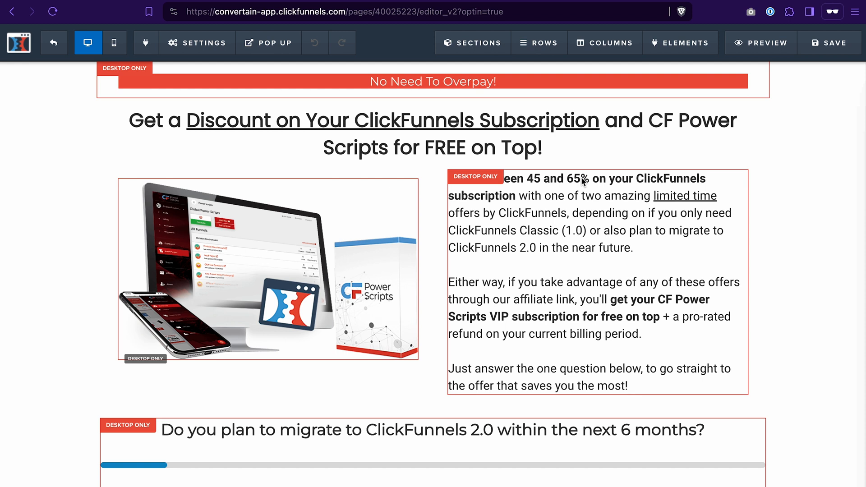
pyautogui.moveTo(575, 182)
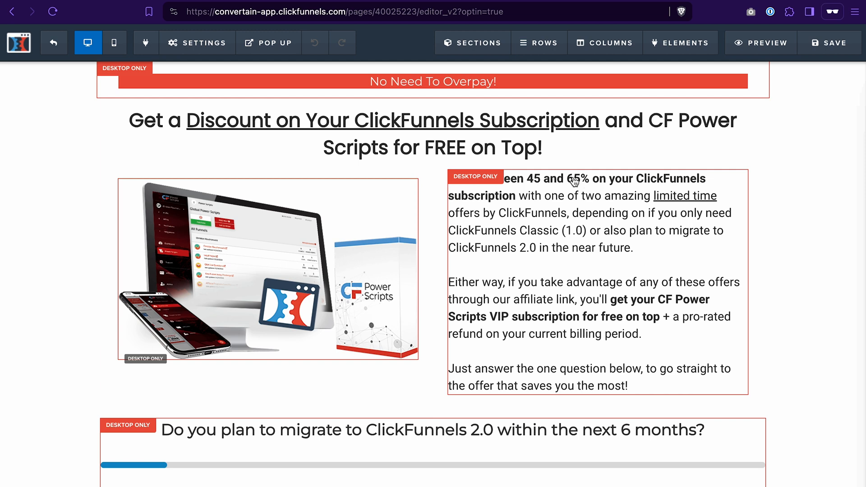
pyautogui.click(197, 43)
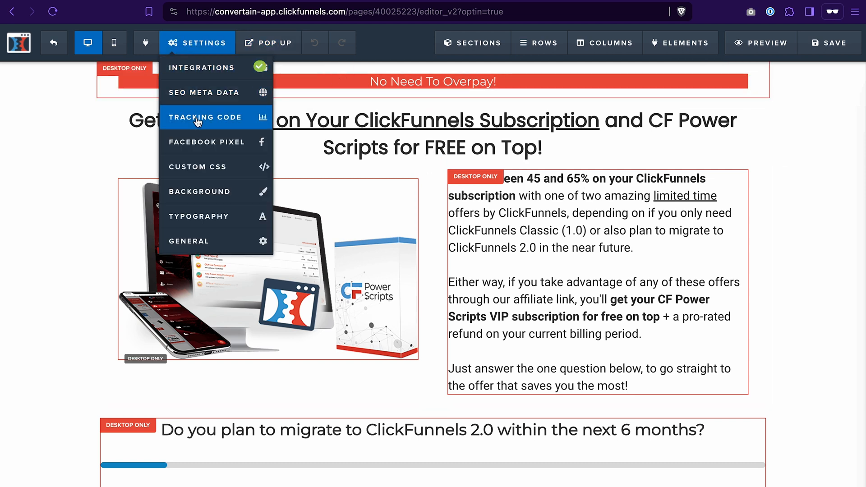
pyautogui.click(205, 117)
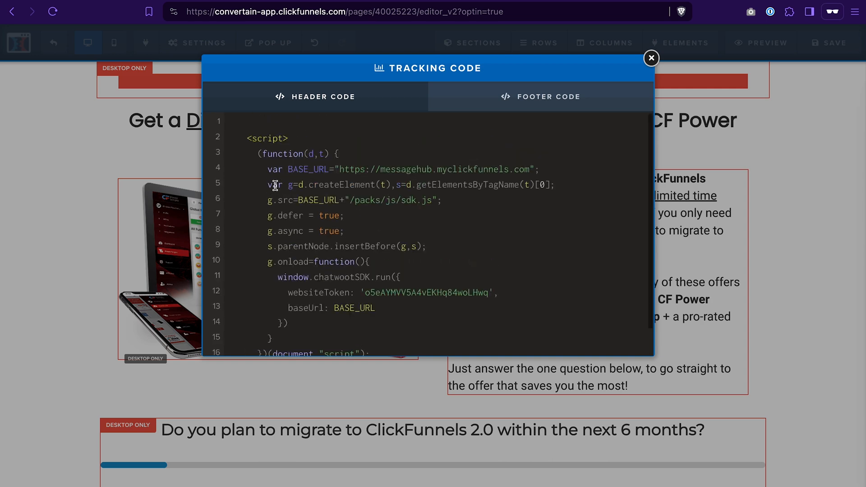
pyautogui.click(650, 58)
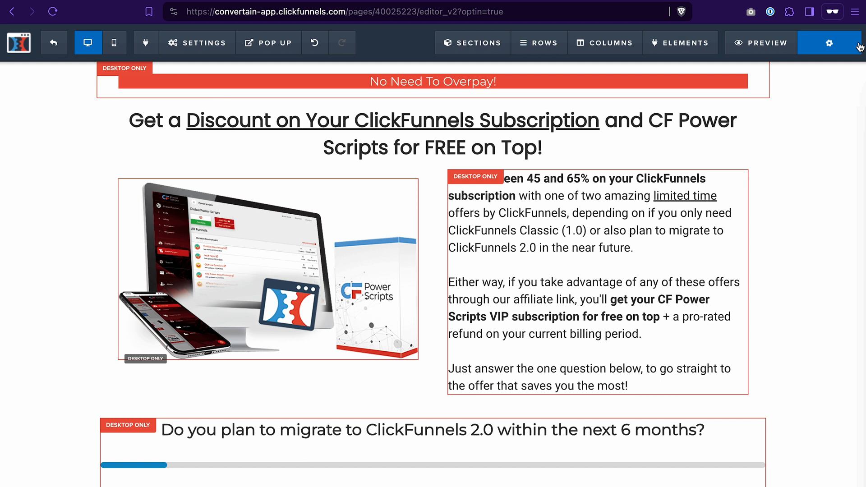
pyautogui.click(828, 42)
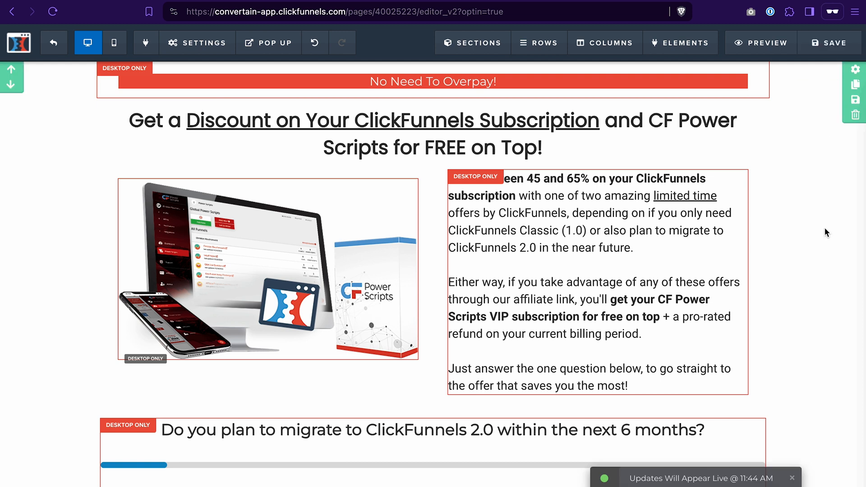
# Preview the Optin page and open its chat widget showing 'We are away at the moment.'.
pyautogui.click(760, 42)
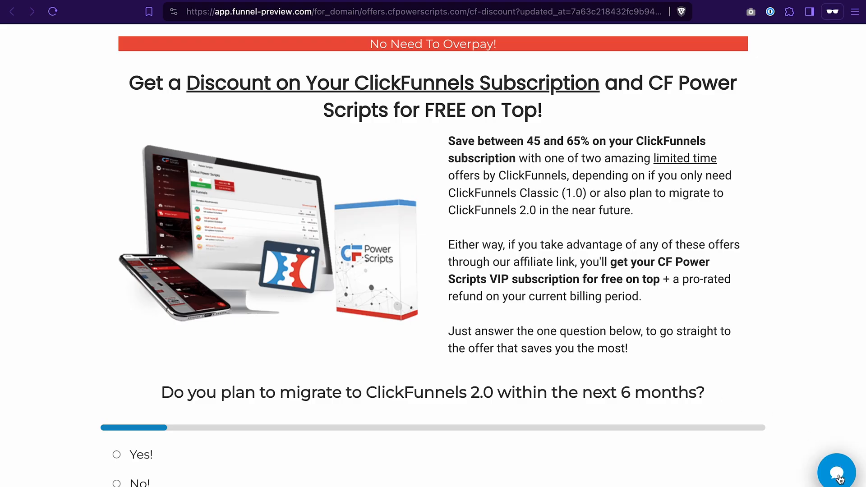
pyautogui.click(837, 471)
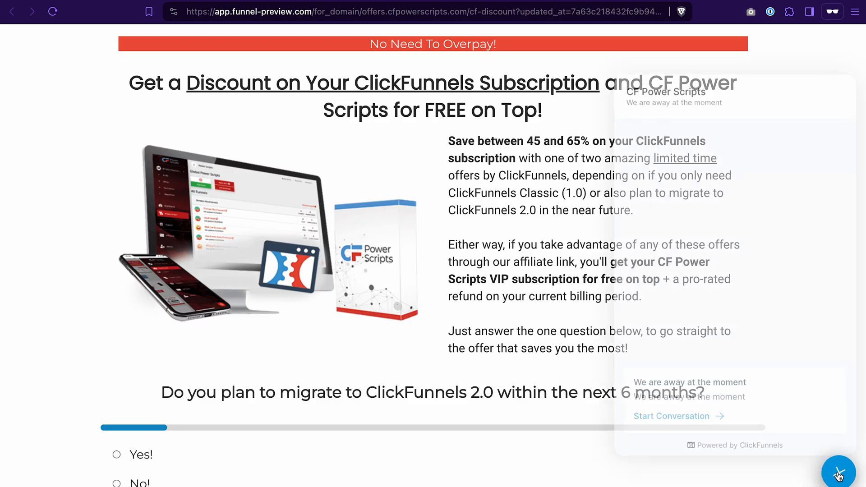
pyautogui.click(837, 473)
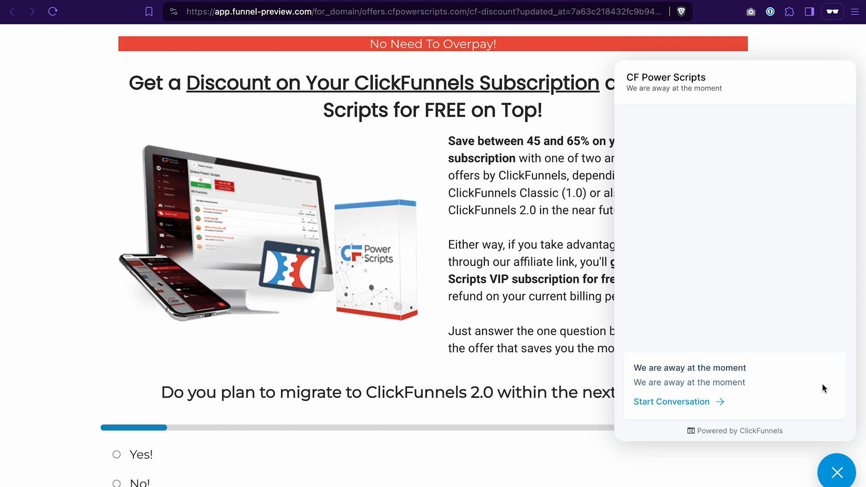